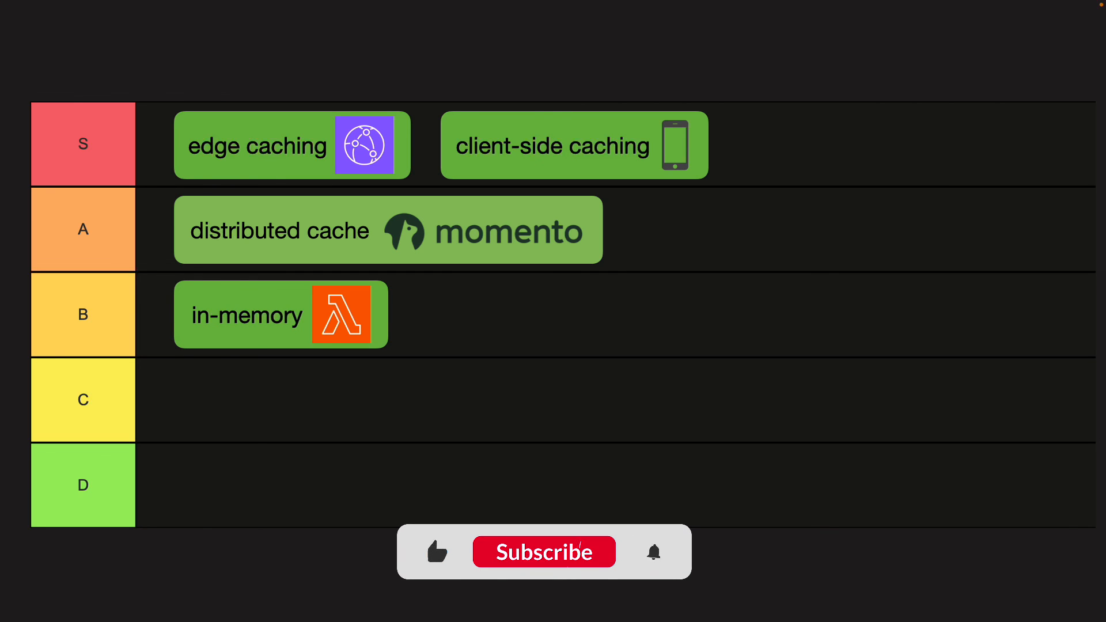
click(544, 552)
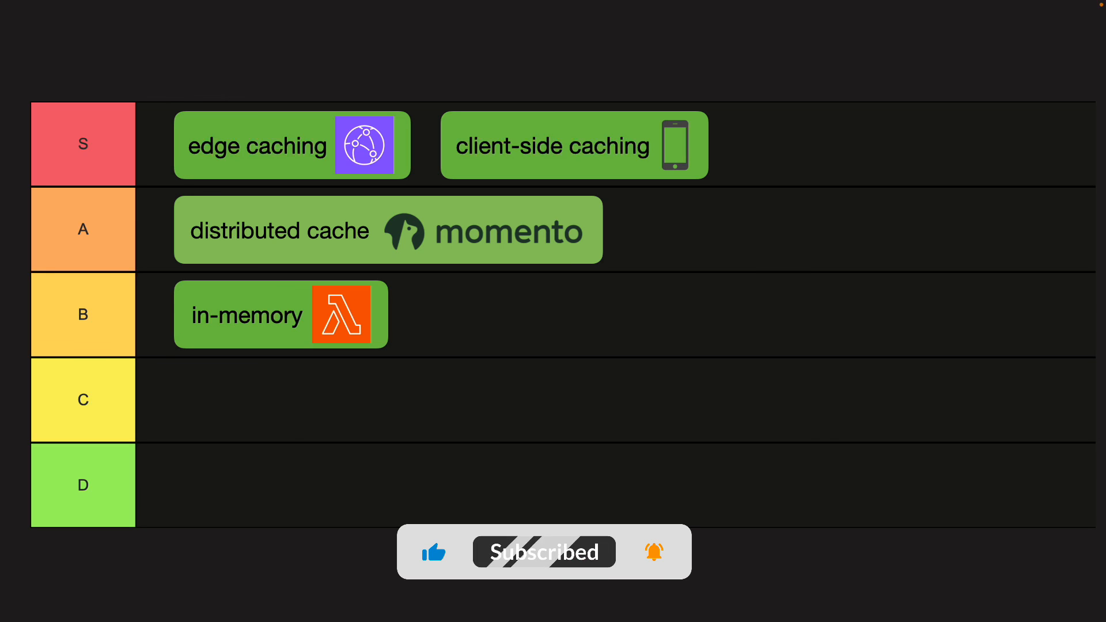